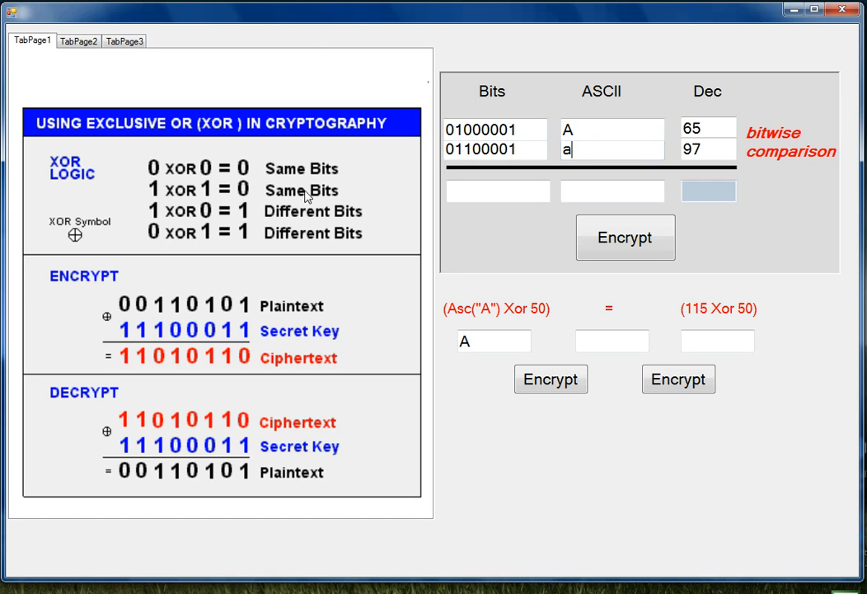
pyautogui.moveTo(151, 180)
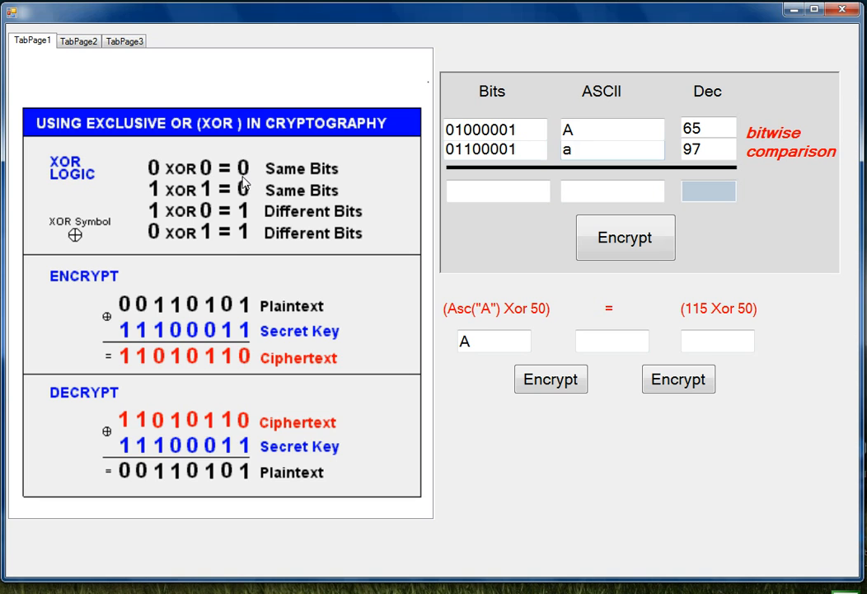
# XOR 'A' (65) with 'a' (97) to get 00100000, a space, decimal 32
pyautogui.click(498, 190)
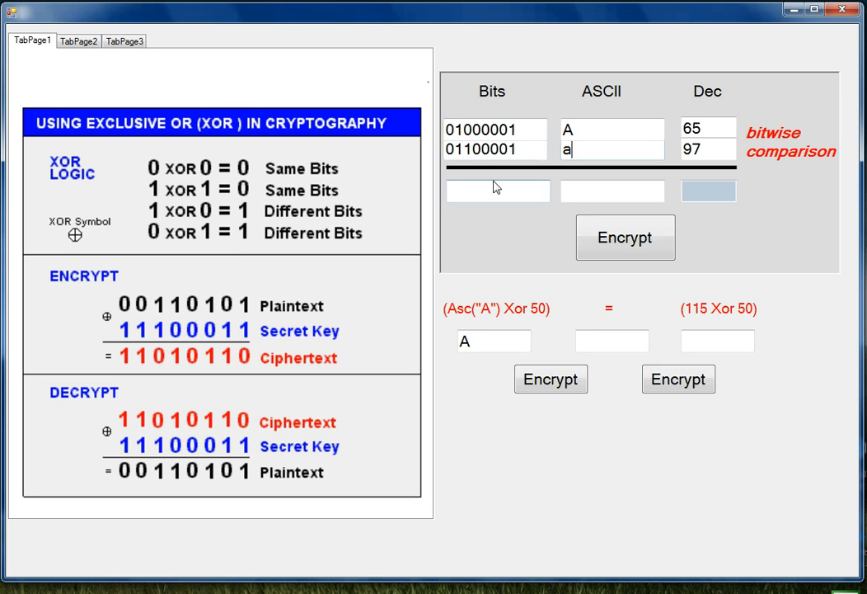
pyautogui.click(625, 238)
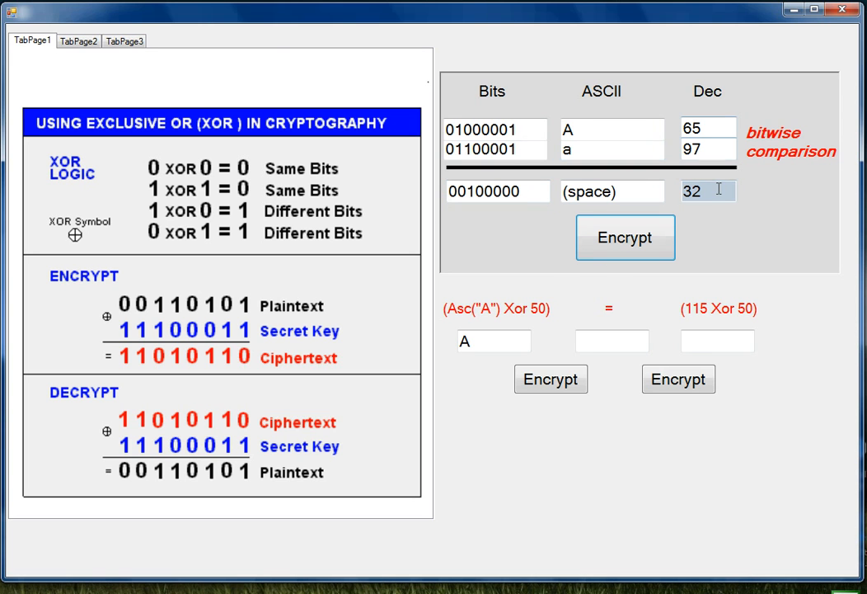
pyautogui.moveTo(613, 191)
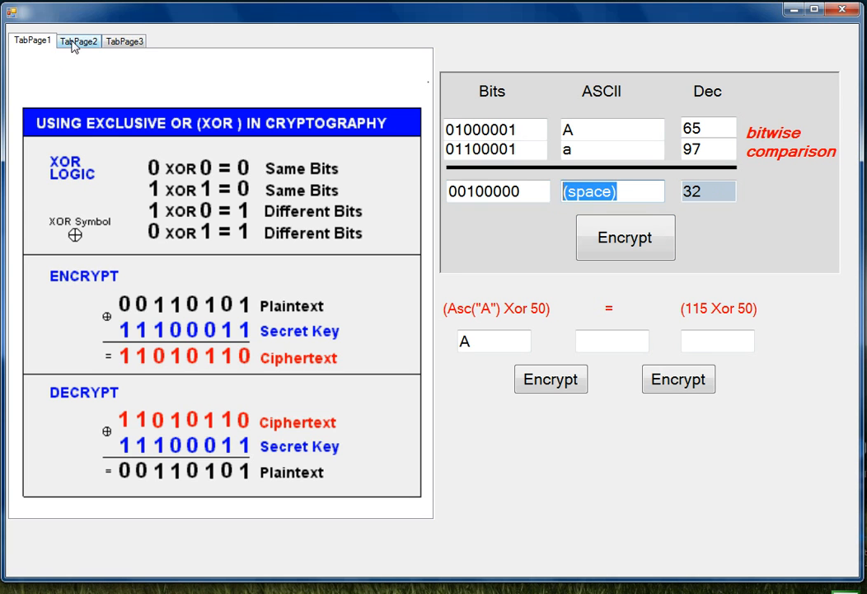
# On the ASCII table page, turn Asc("A") Xor 50 into 115, then 115 Xor 50 into 65
pyautogui.click(79, 41)
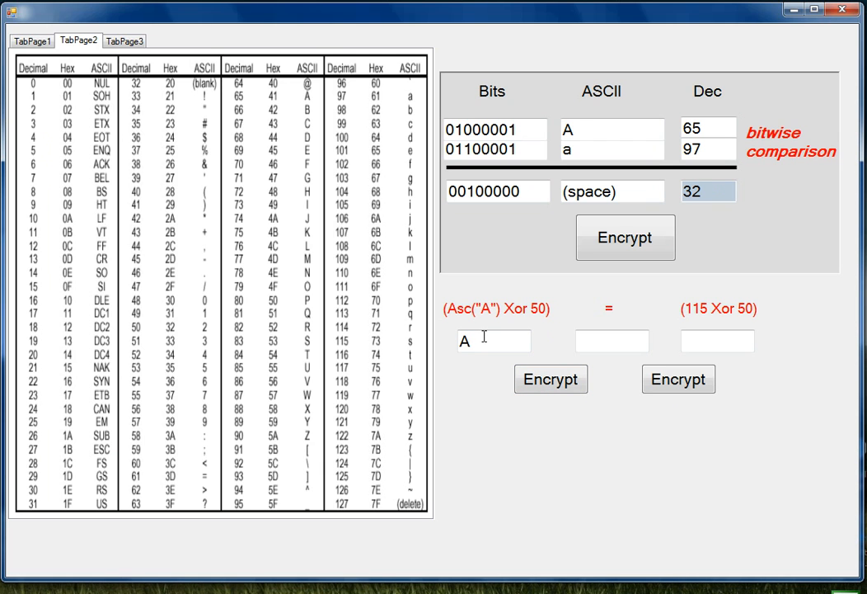
pyautogui.moveTo(532, 318)
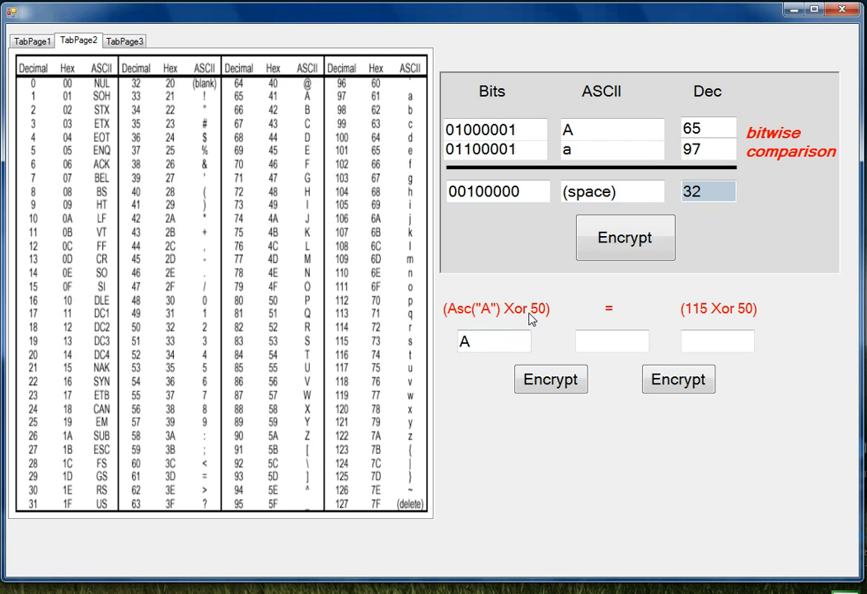
pyautogui.click(551, 380)
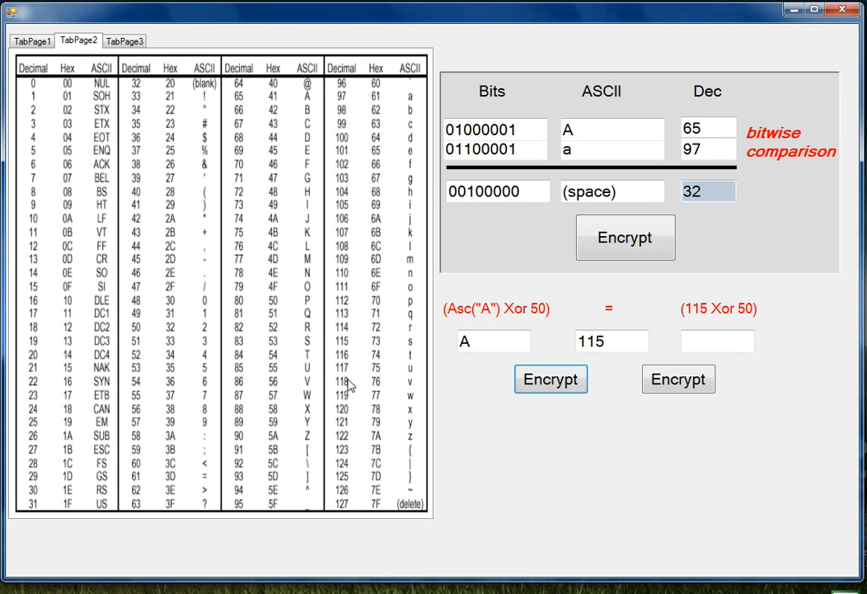
pyautogui.moveTo(416, 353)
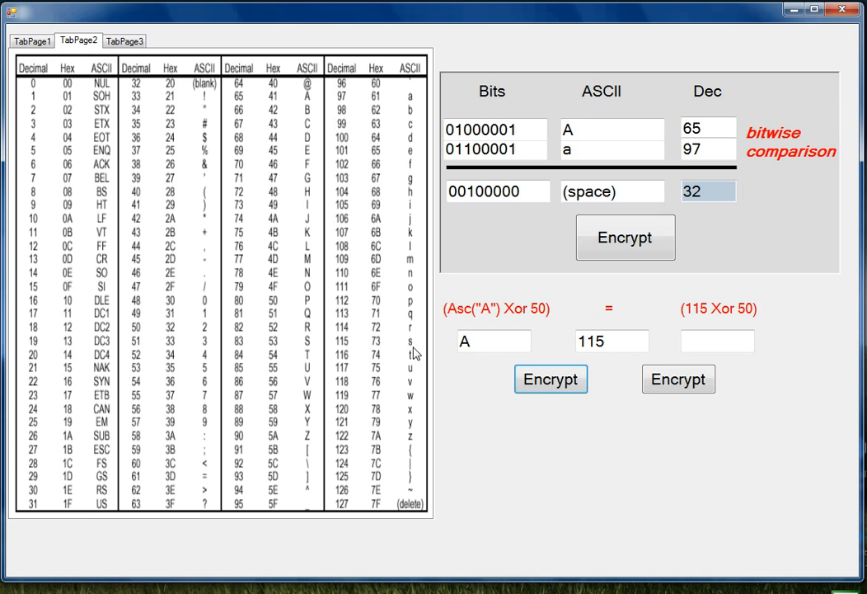
pyautogui.moveTo(704, 319)
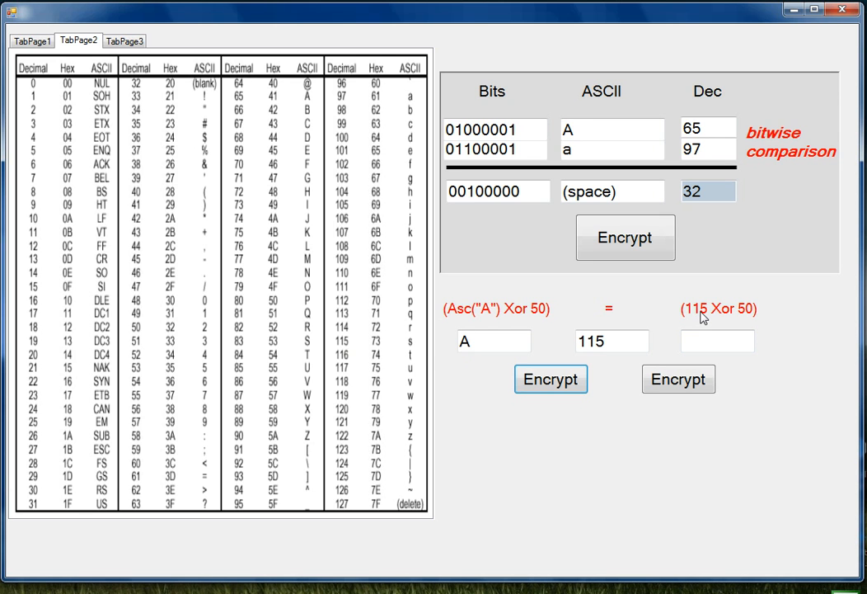
pyautogui.moveTo(742, 320)
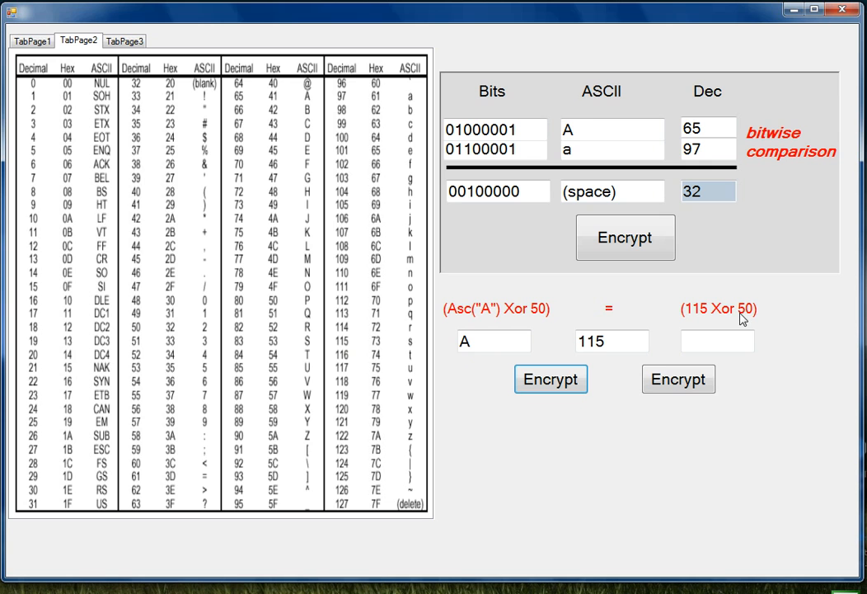
pyautogui.click(679, 378)
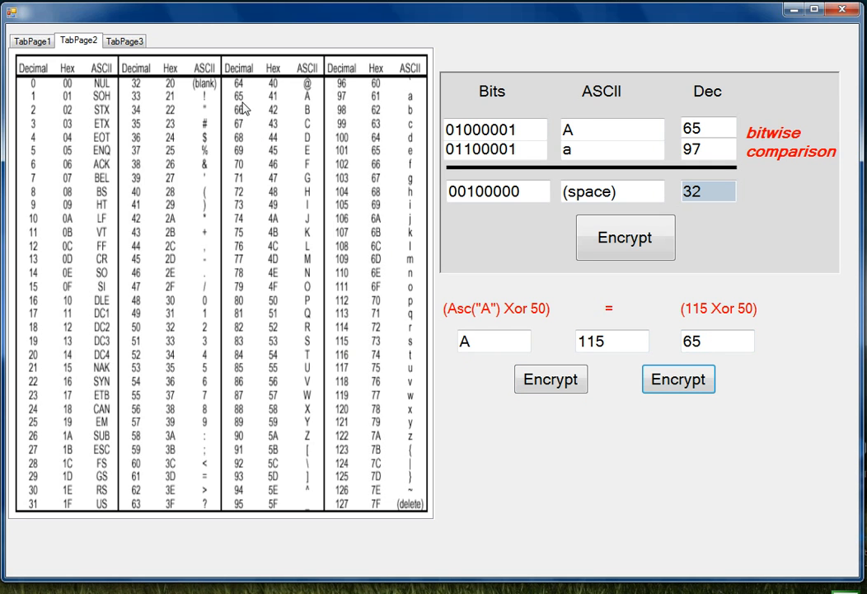
# Enter 'Encrypted Text' on the file encryption page
pyautogui.click(124, 40)
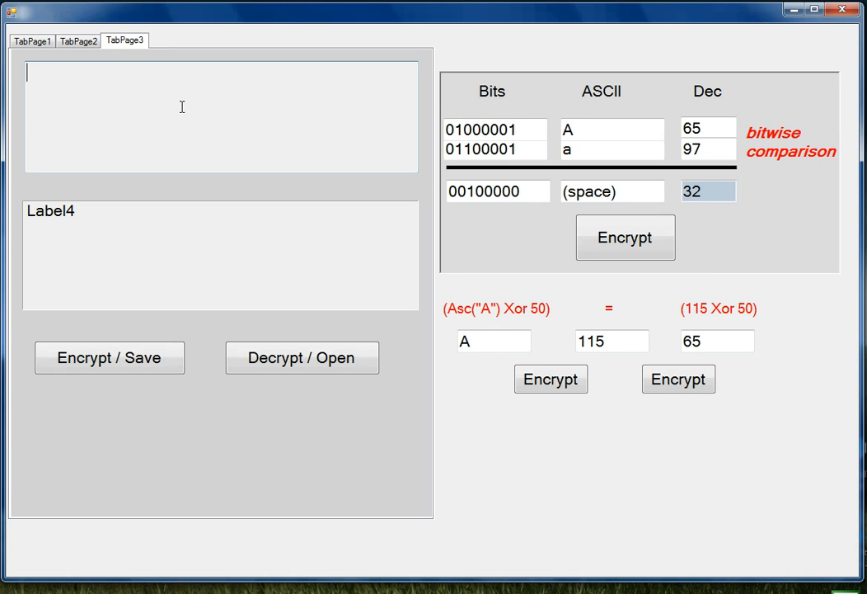
pyautogui.write('Encrypt')
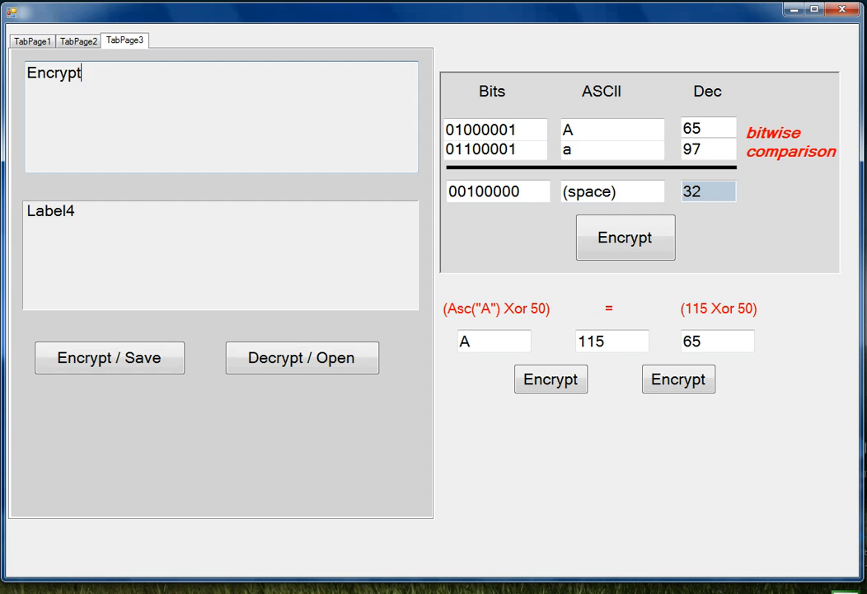
pyautogui.write('ed Text')
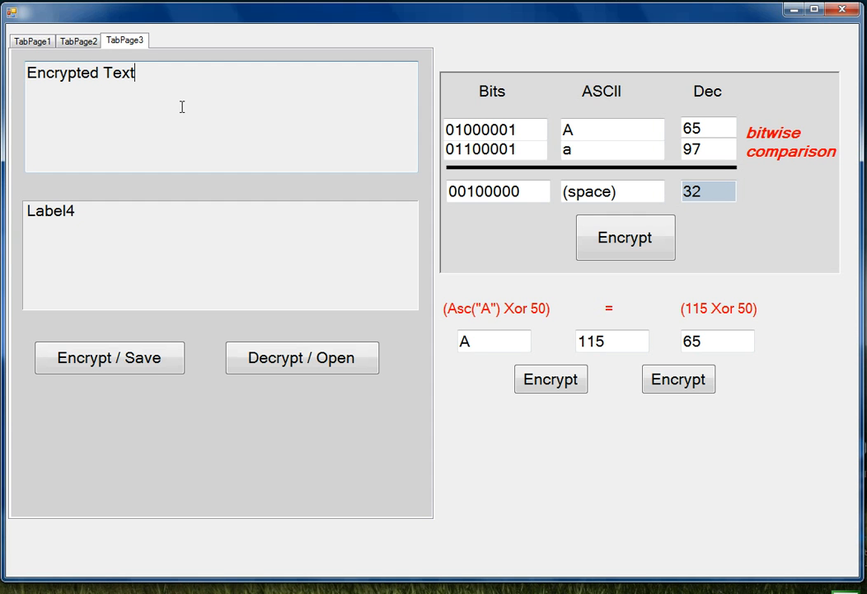
pyautogui.click(109, 357)
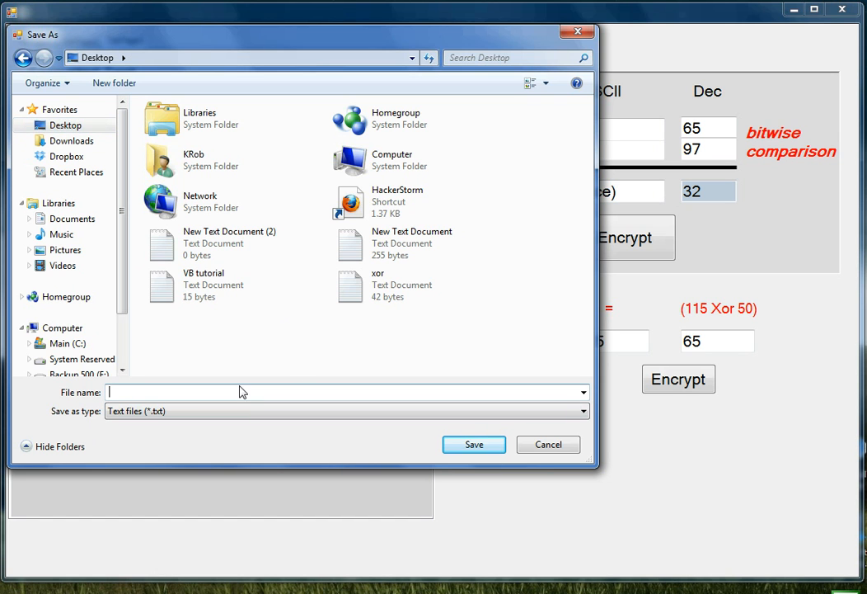
pyautogui.write('text')
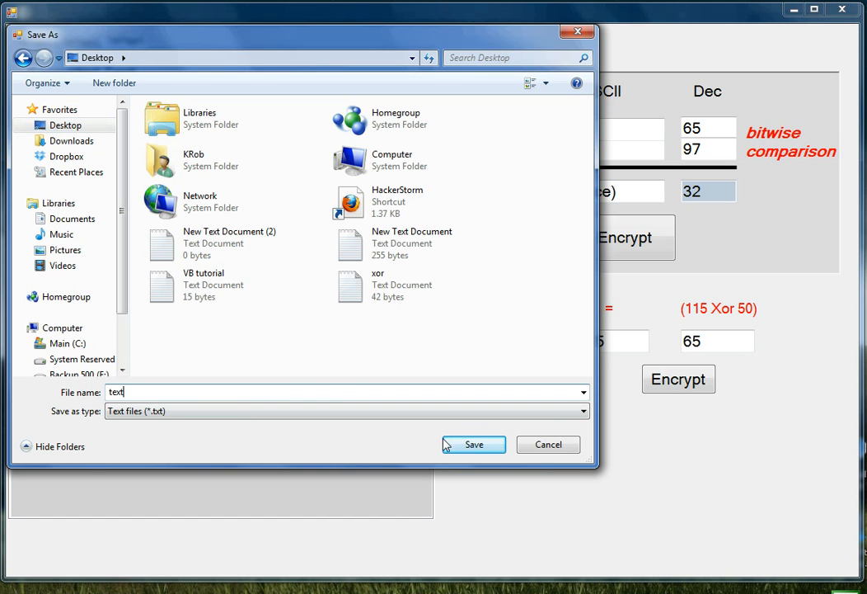
pyautogui.click(474, 444)
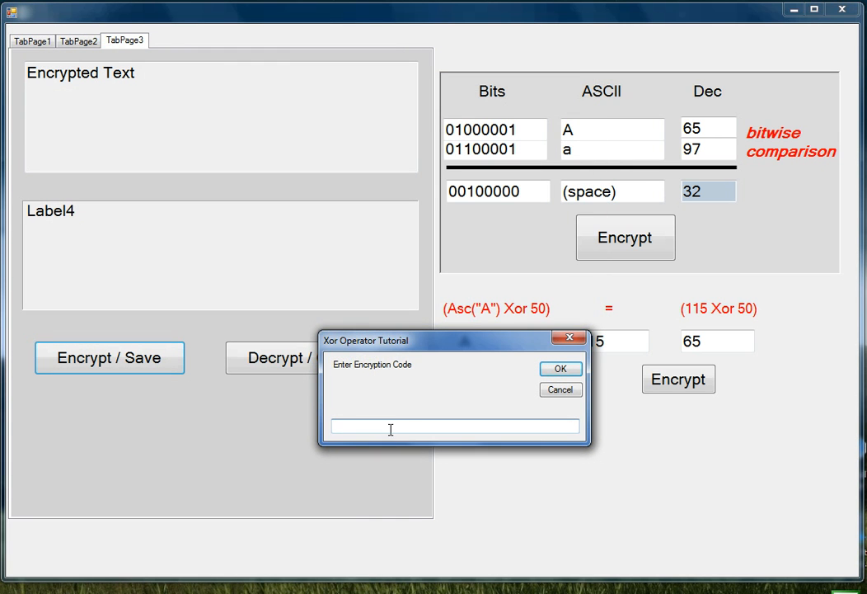
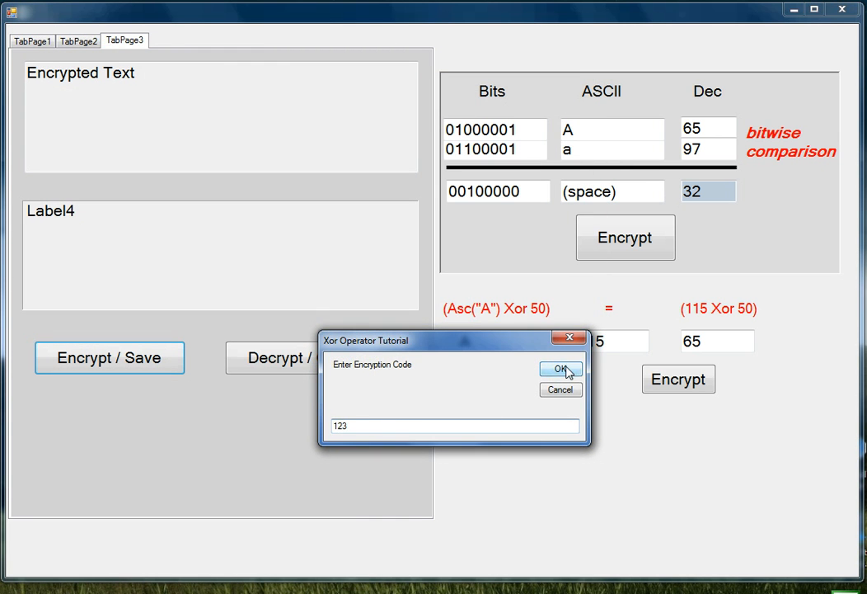
pyautogui.click(560, 368)
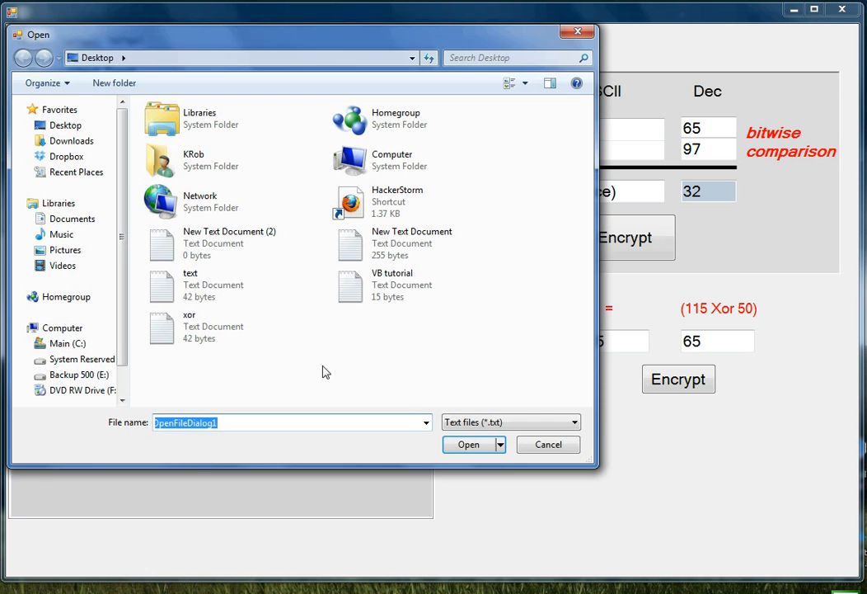
# Decrypt 'text' with wrong code 12, getting gibberish, then reopen text.txt to retry
pyautogui.click(548, 444)
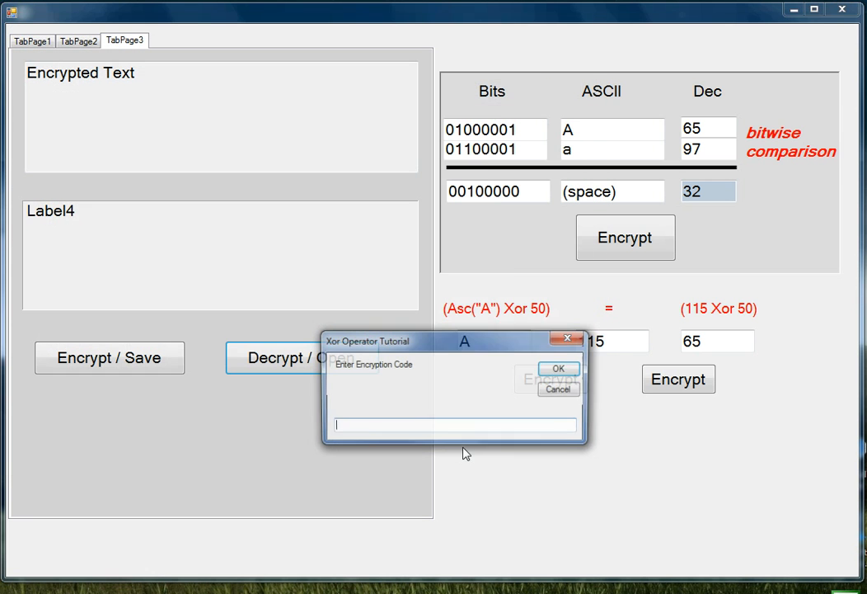
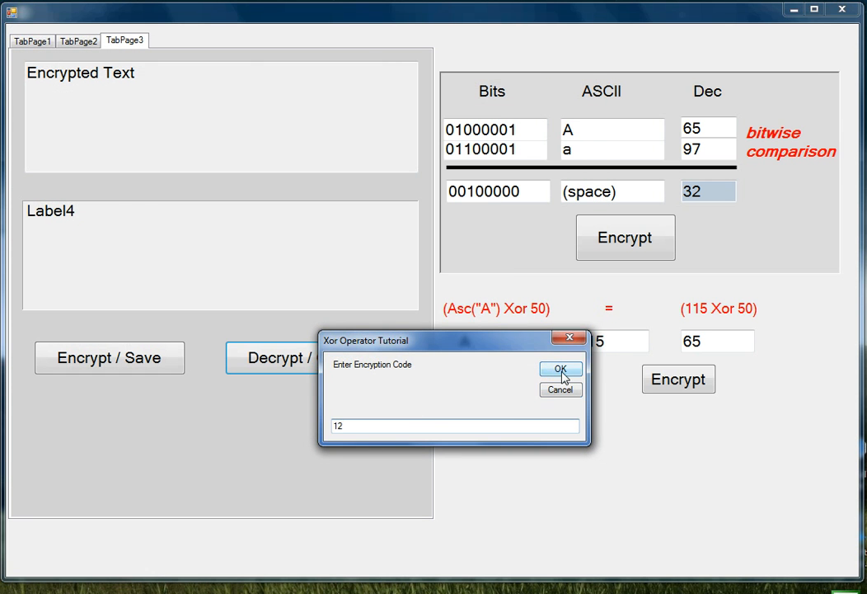
pyautogui.click(560, 369)
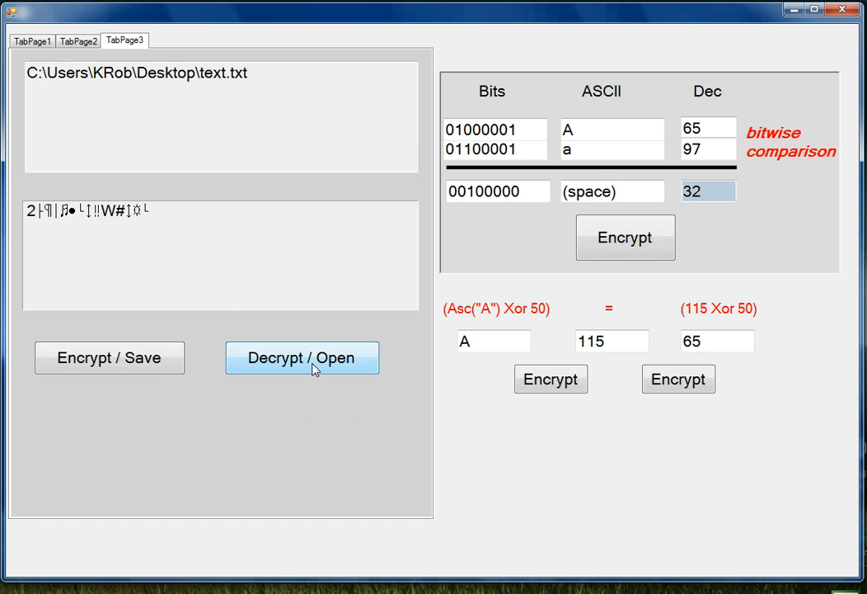
pyautogui.click(302, 358)
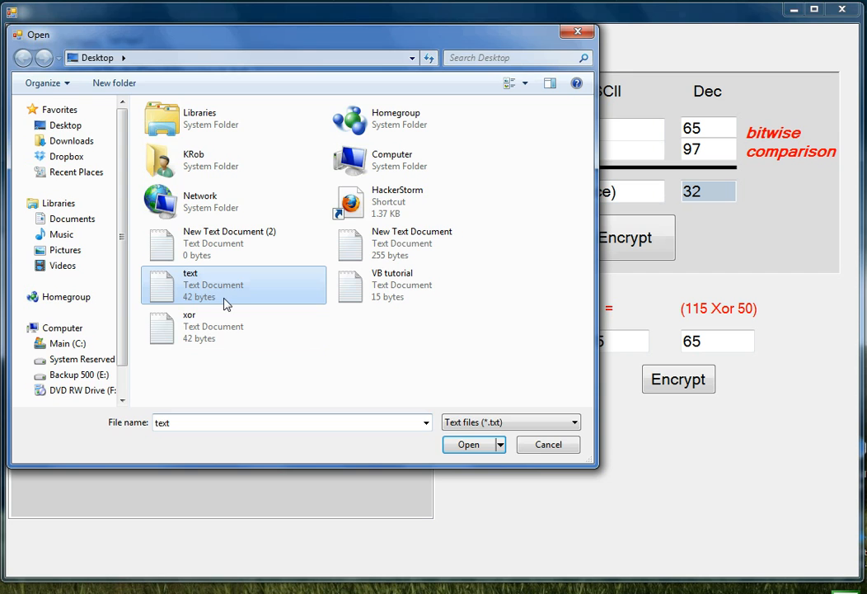
pyautogui.click(469, 444)
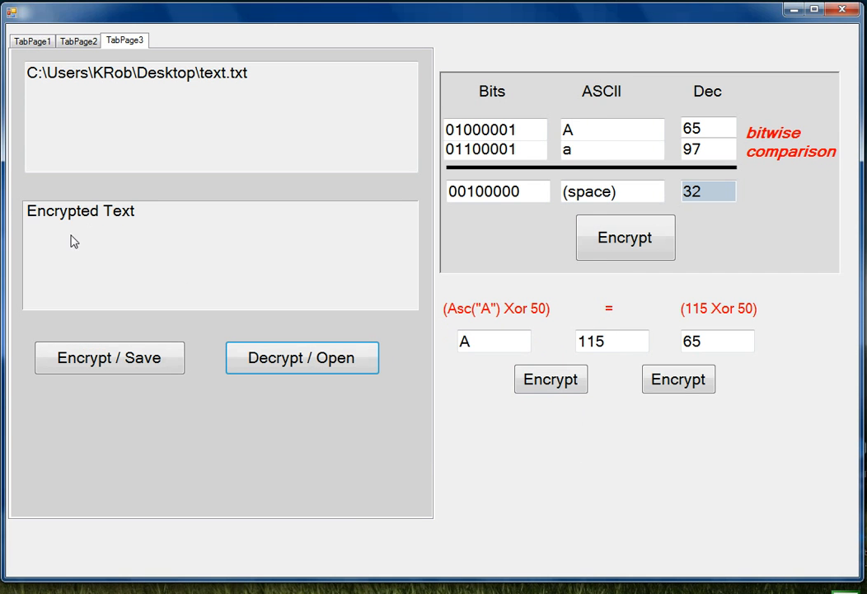
pyautogui.moveTo(245, 325)
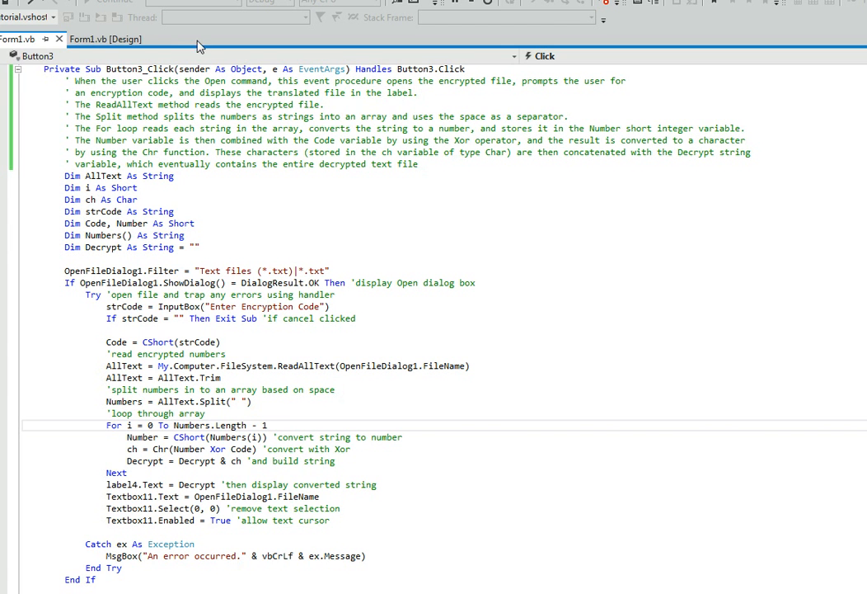
pyautogui.click(105, 39)
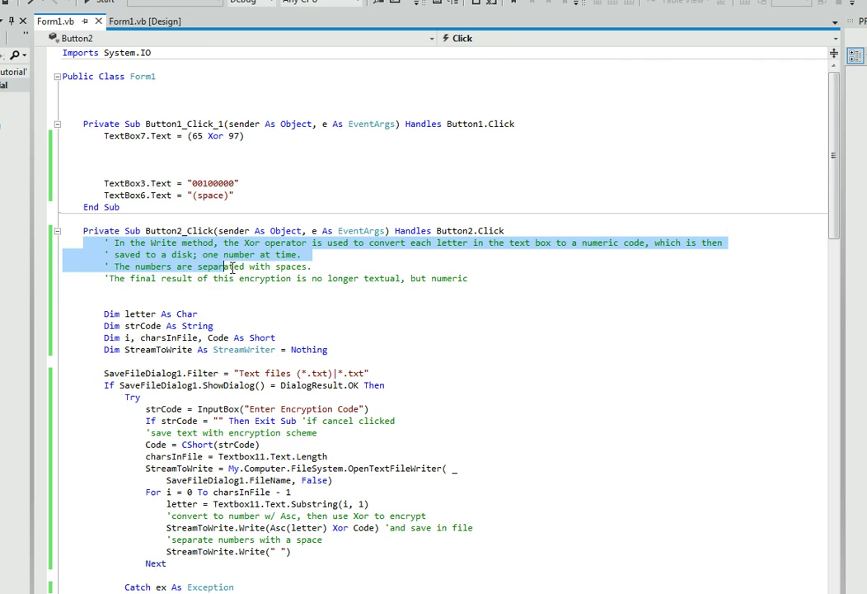
pyautogui.scroll(-3)
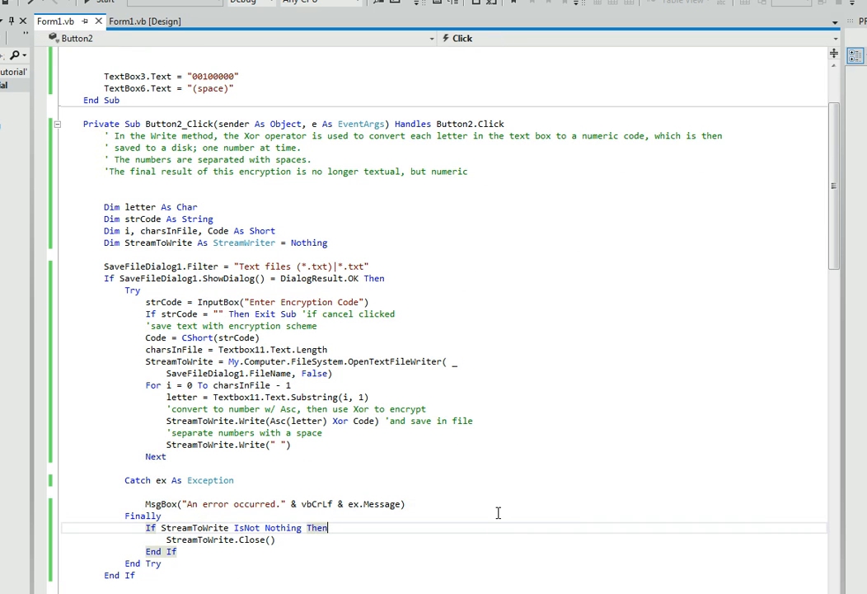
pyautogui.click(145, 21)
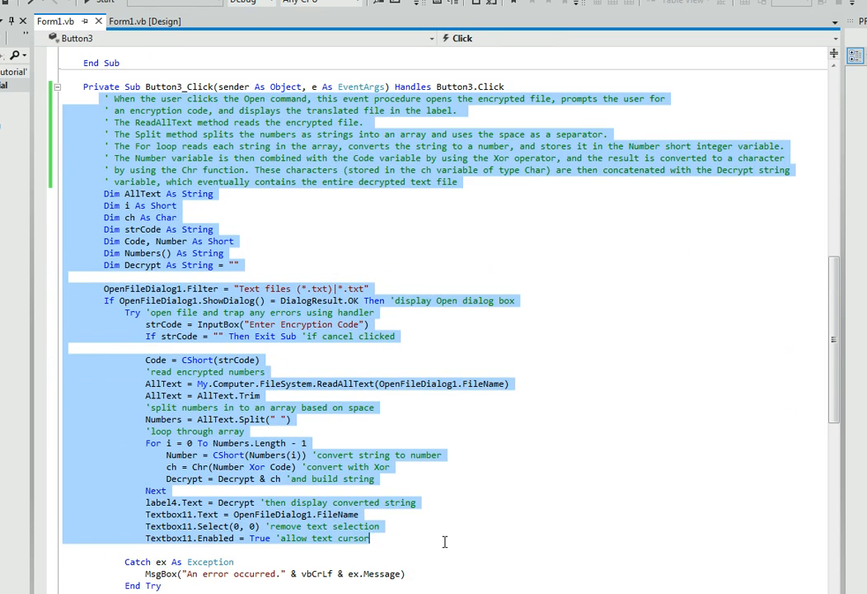
pyautogui.click(492, 548)
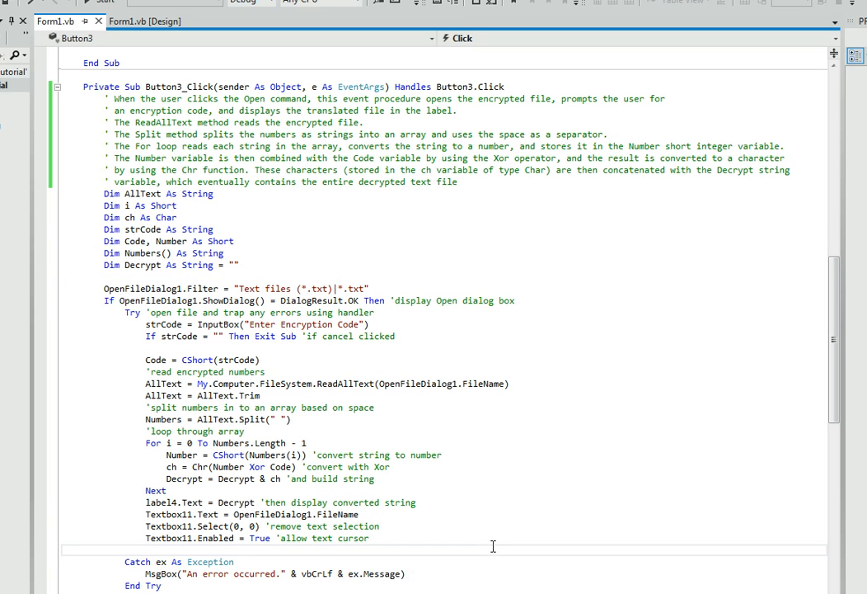
pyautogui.moveTo(656, 517)
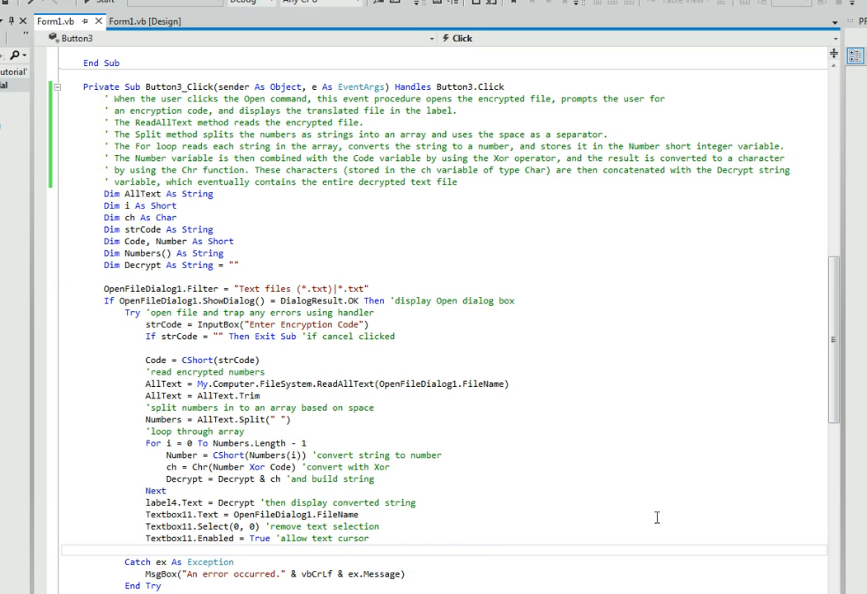
pyautogui.moveTo(680, 531)
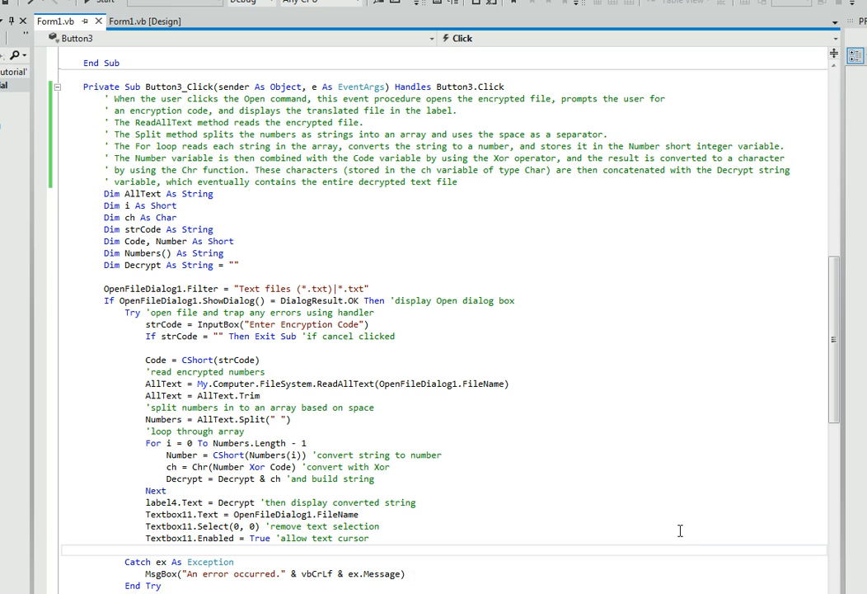